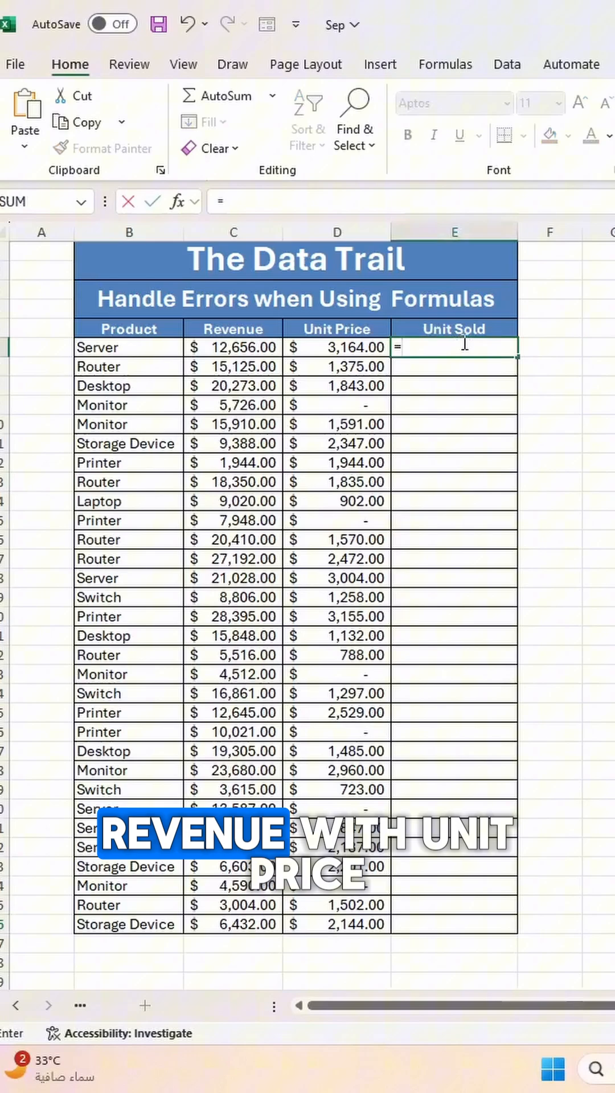
Enter =C6/D6 in E6 and select it to copy down the Unit Sold column.
left_click(233, 348)
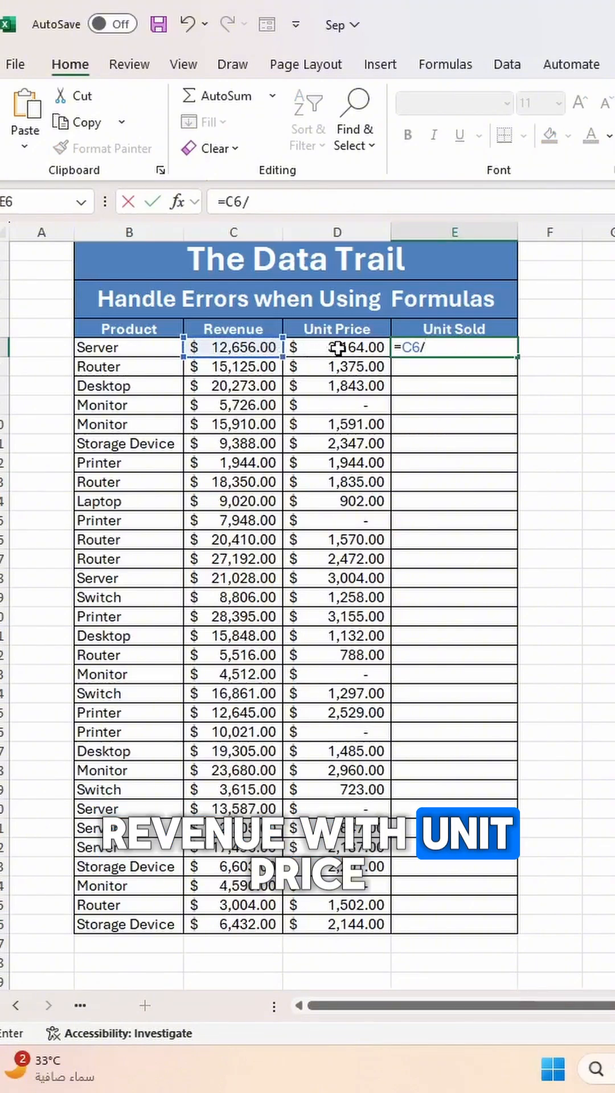
key("enter")
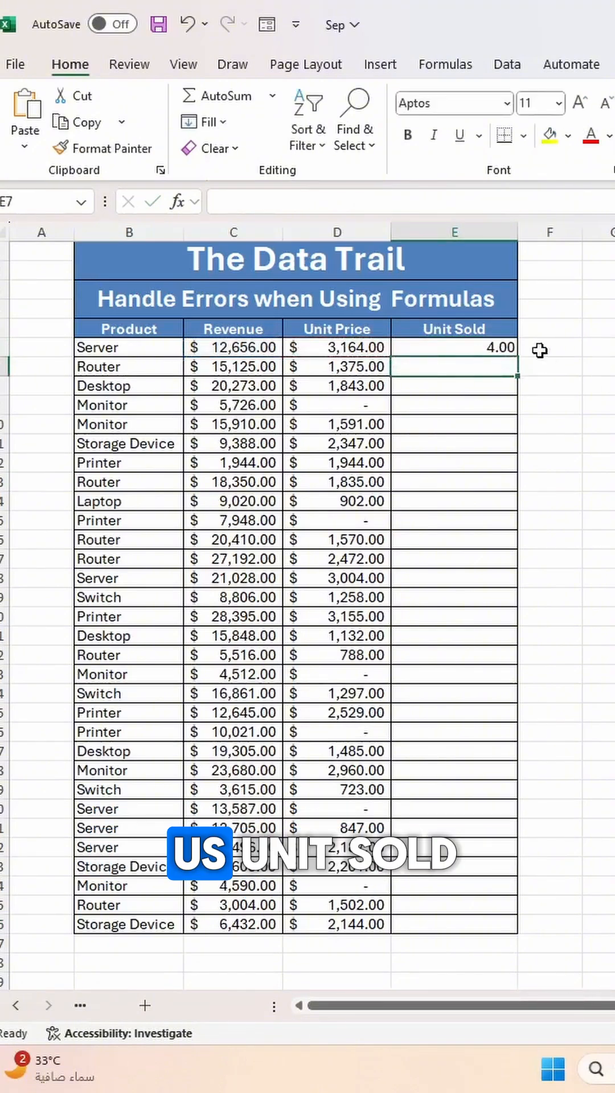
left_click(453, 347)
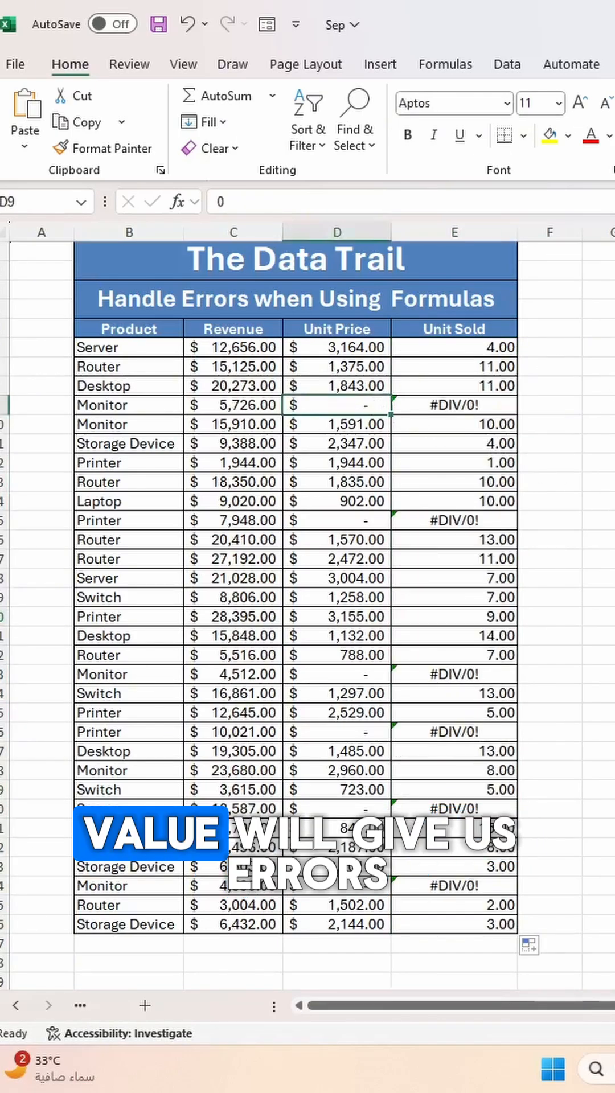
left_click(453, 405)
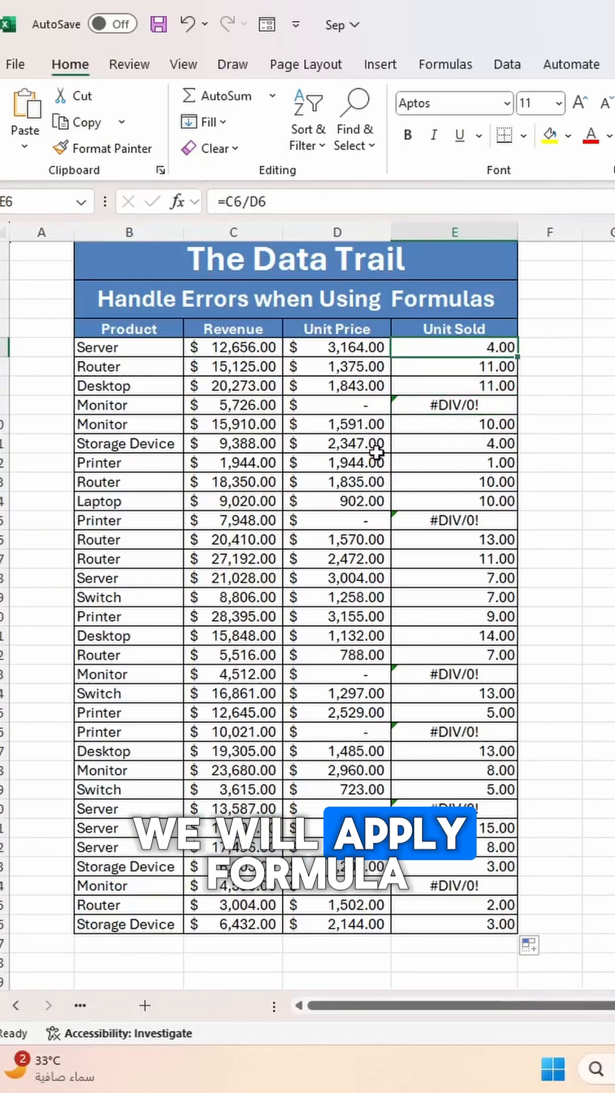
Change E6 to =IFERROR(C6/D6, 0) so failed divisions return 0.
type("=if")
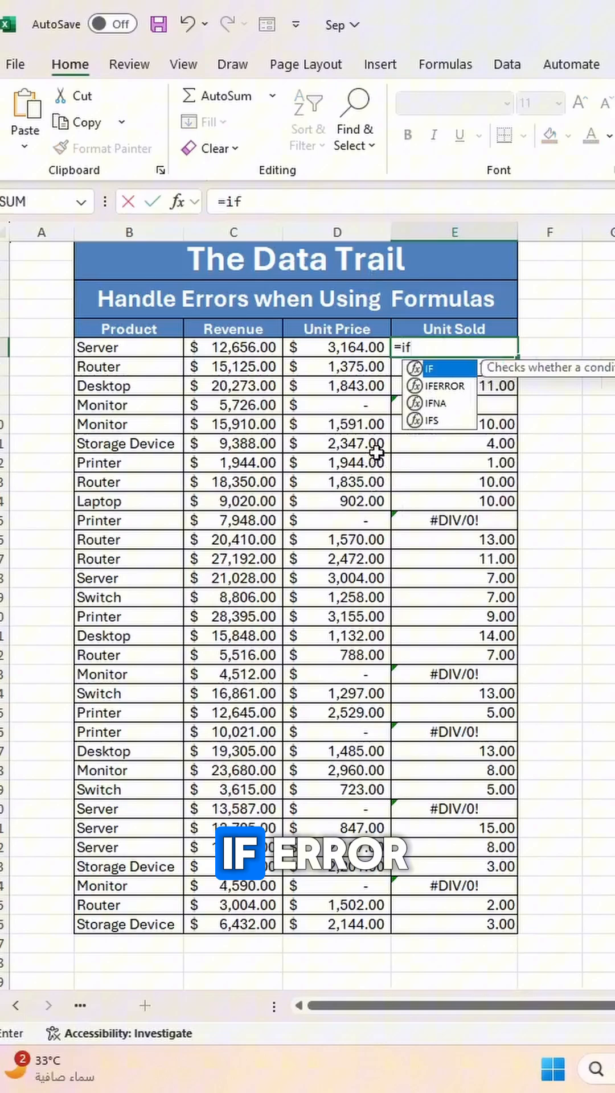
type("error")
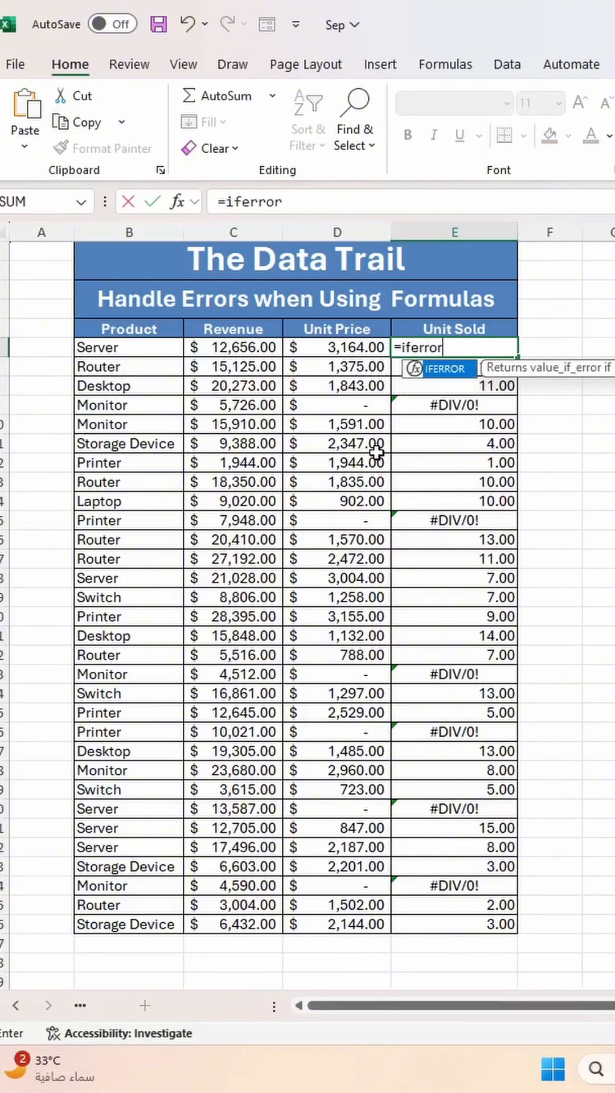
type("(")
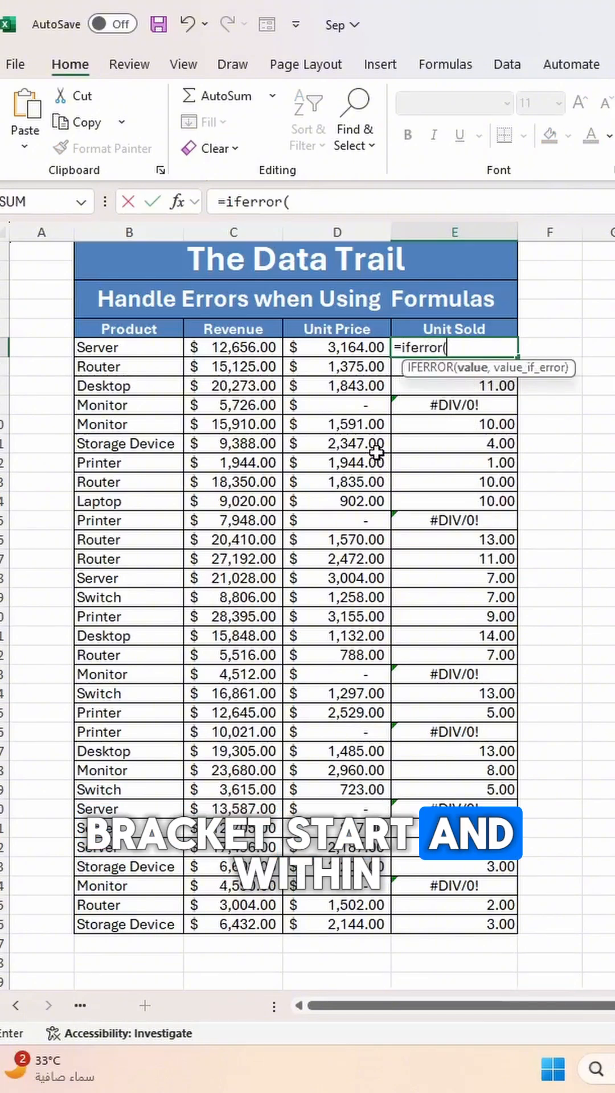
left_click(233, 347)
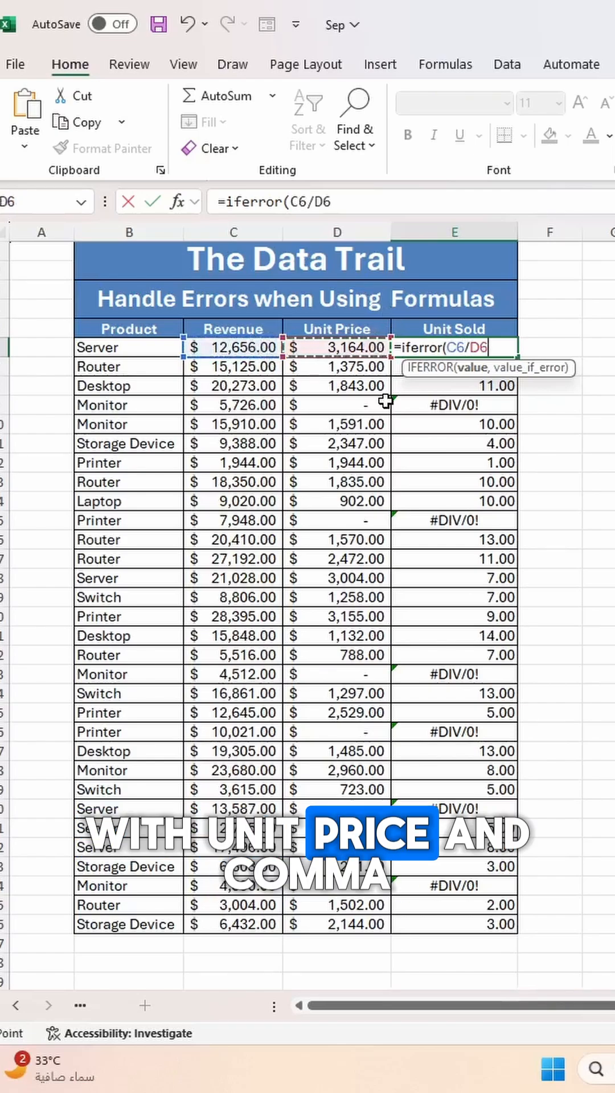
type(",")
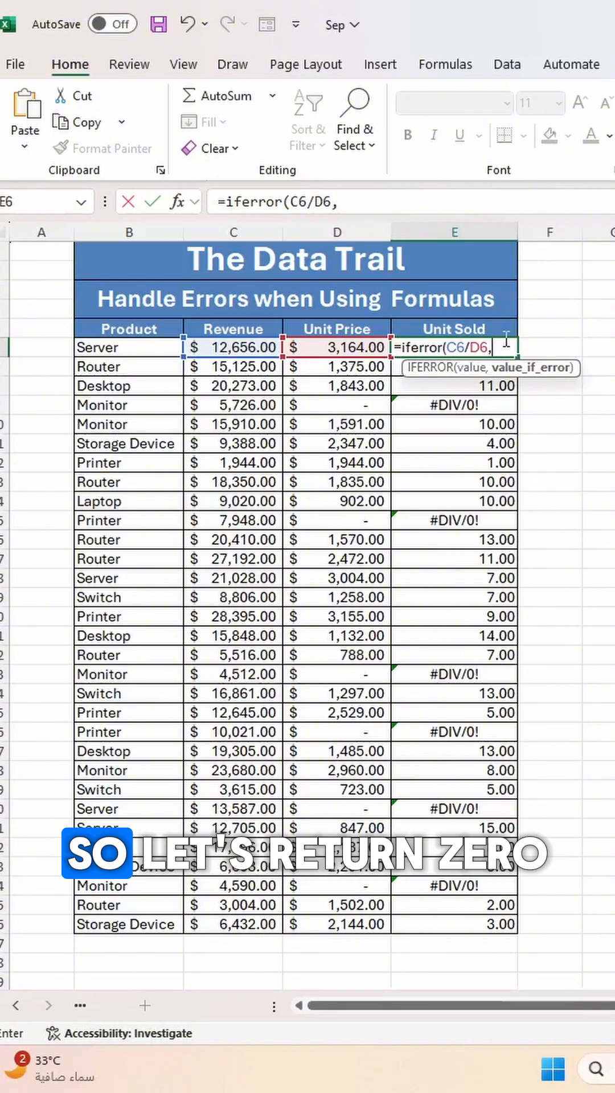
type("0")
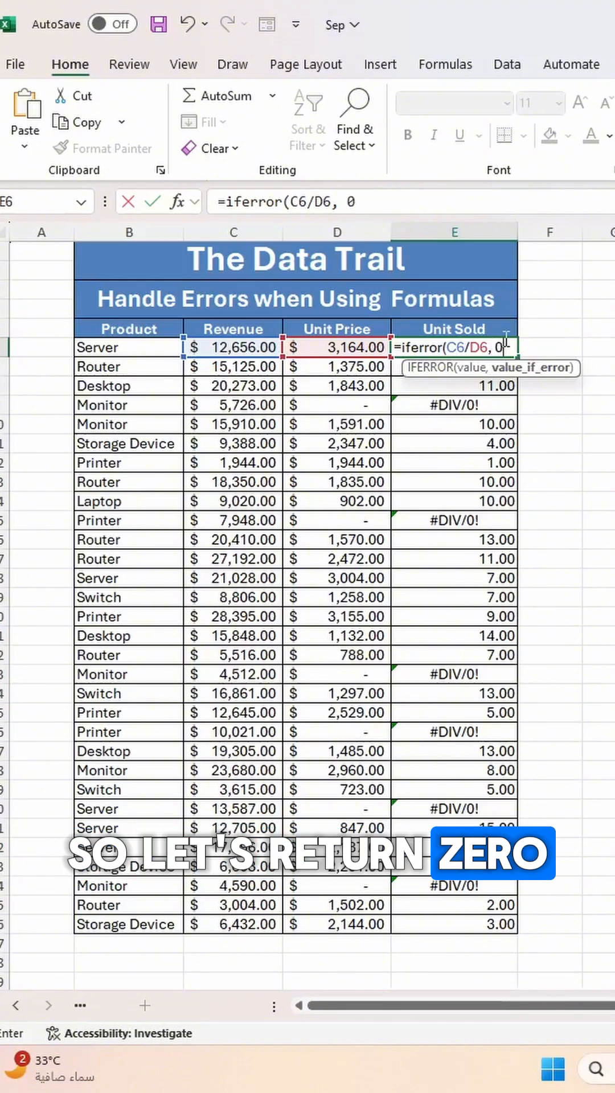
key("enter")
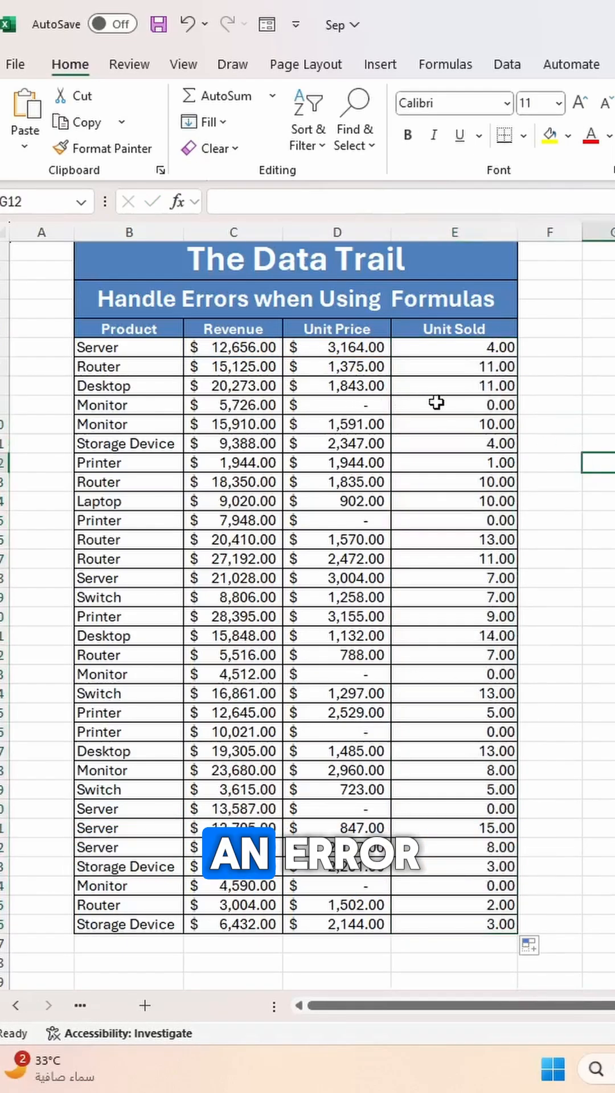
Click an empty cell after filling the IFERROR formula down the column.
left_click(454, 520)
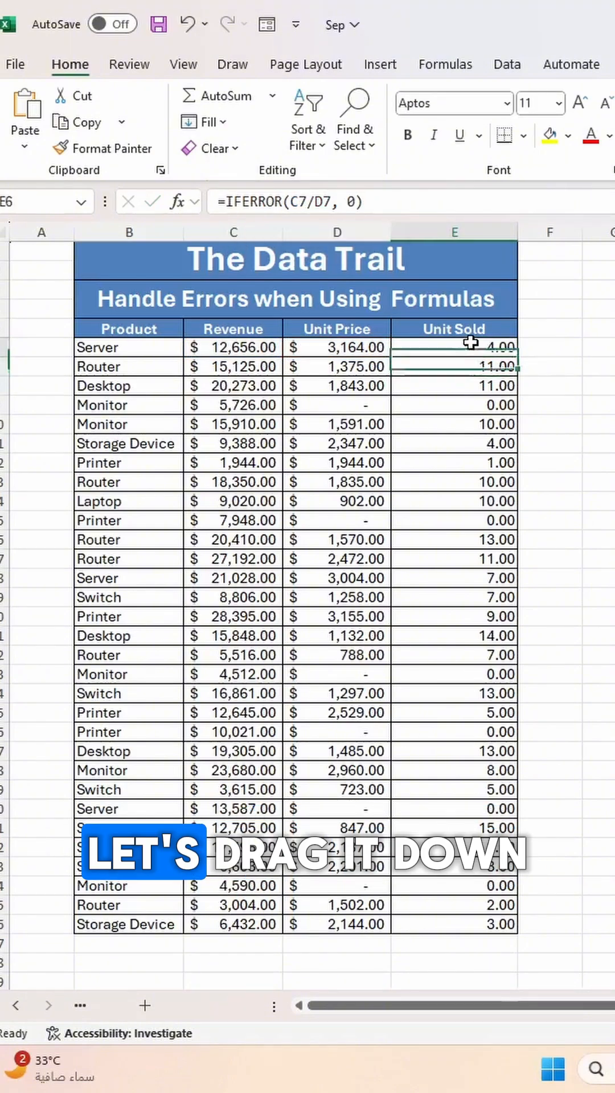
Fill =IFERROR(C6/D6, "") from E6 down to row 35.
left_click_drag(454, 344, 454, 924)
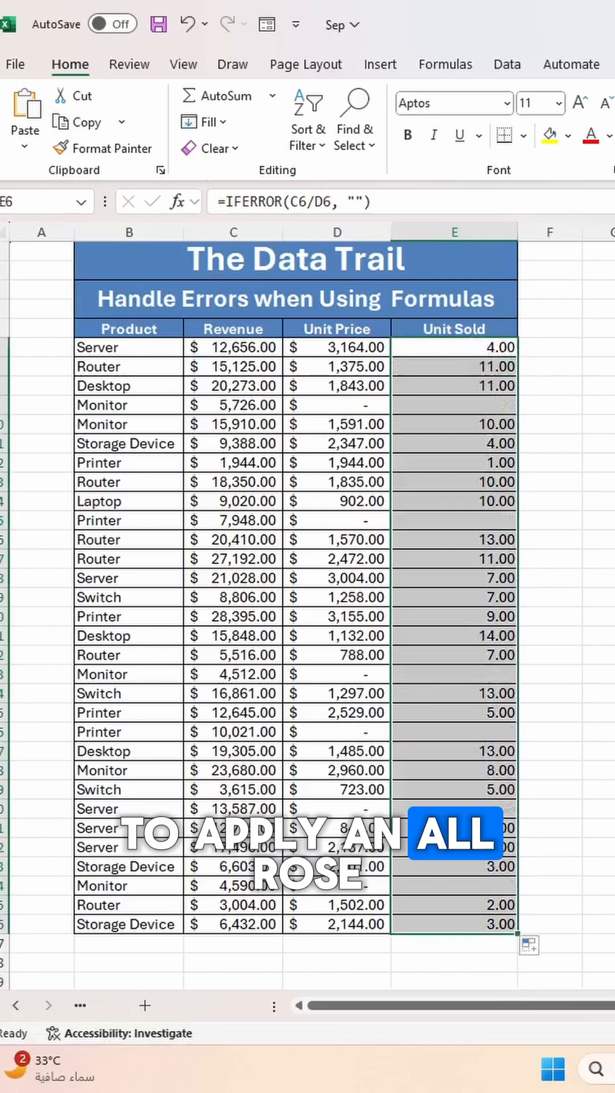